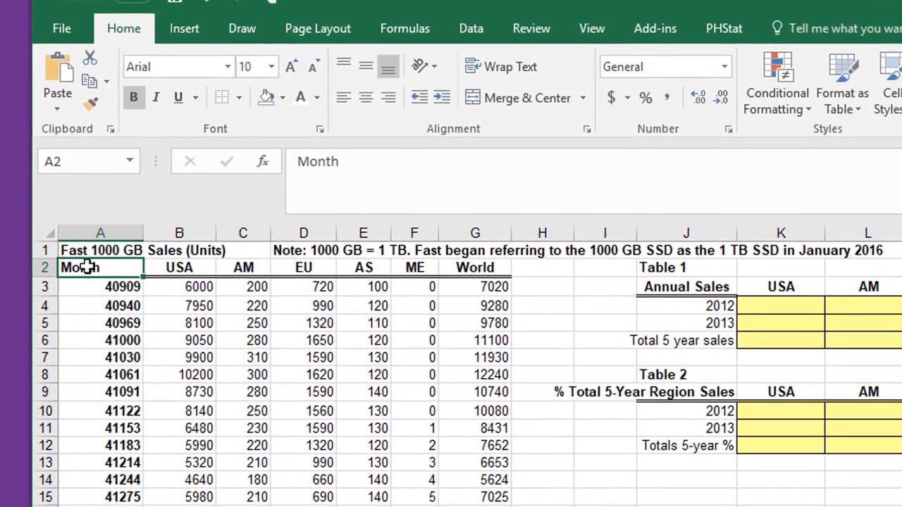
Step: Select the header cells A2:G2, Month through World
left_click_drag(79, 267, 415, 268)
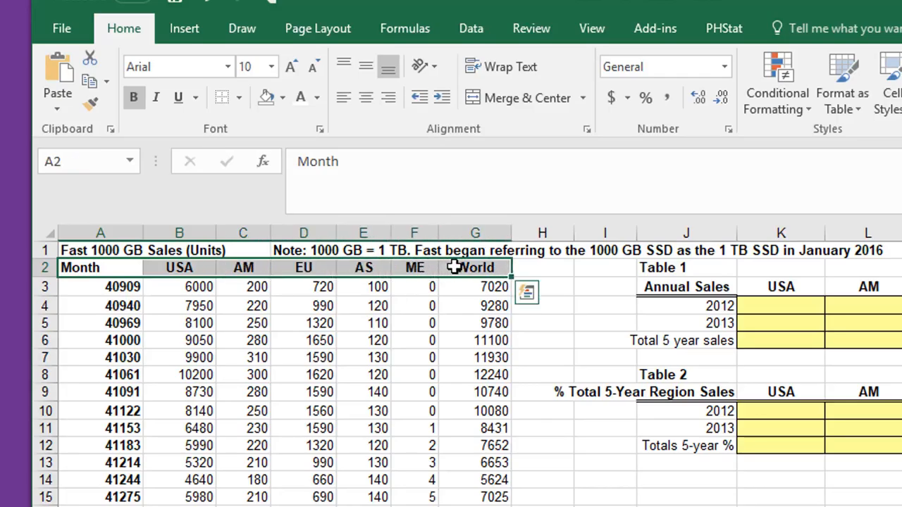
mouse_move(490, 282)
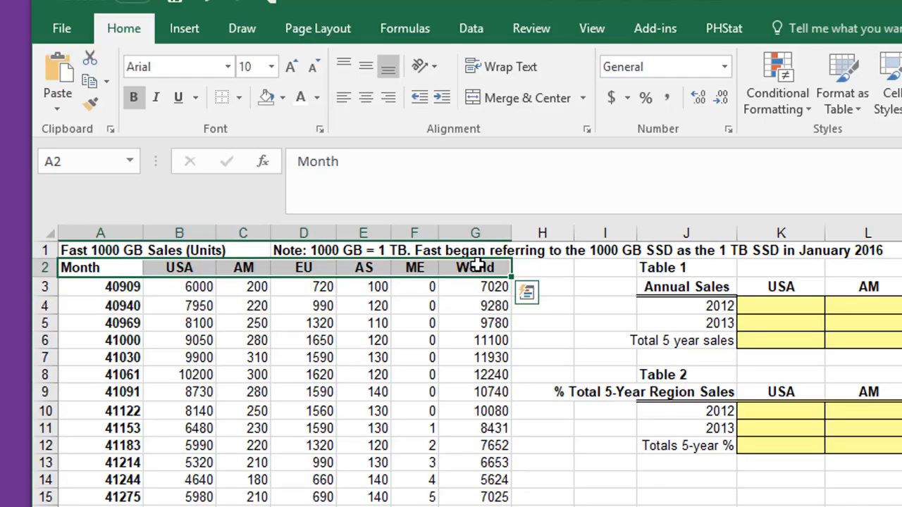
Step: Apply a blue fill to the header row from the mini toolbar
right_click(474, 267)
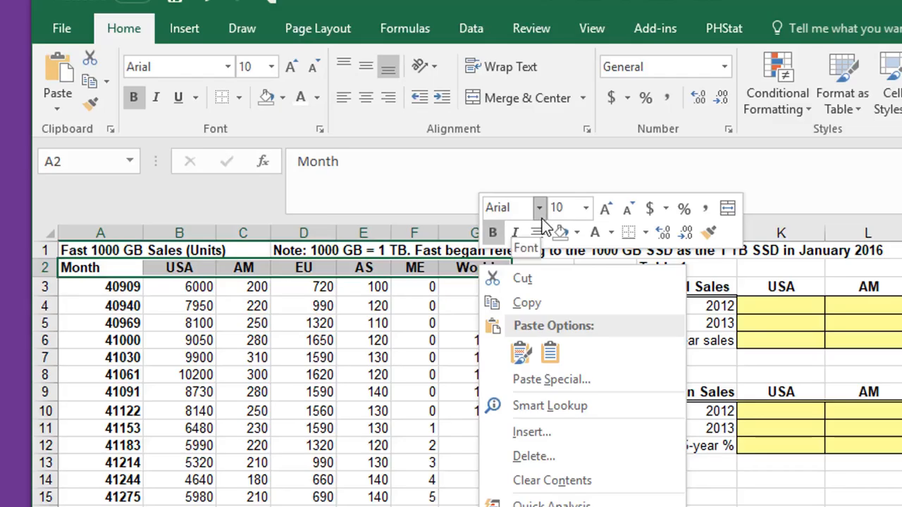
mouse_move(580, 232)
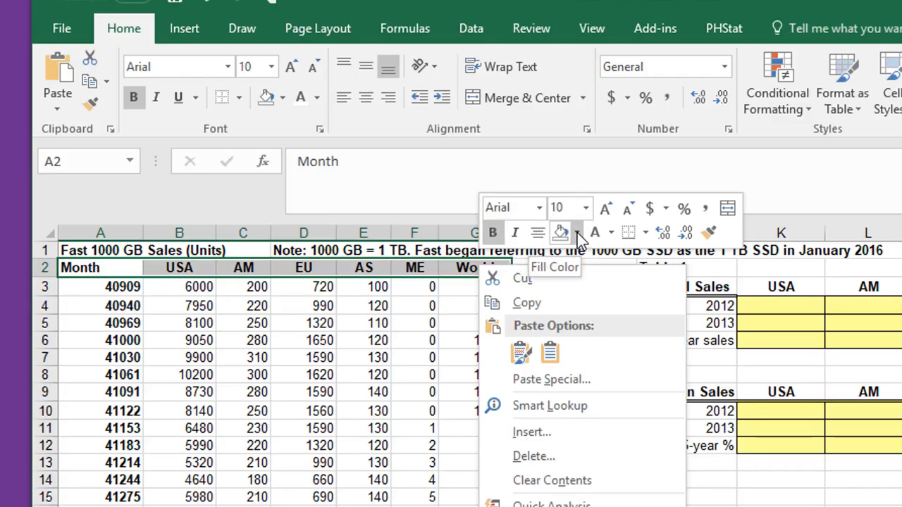
left_click(578, 233)
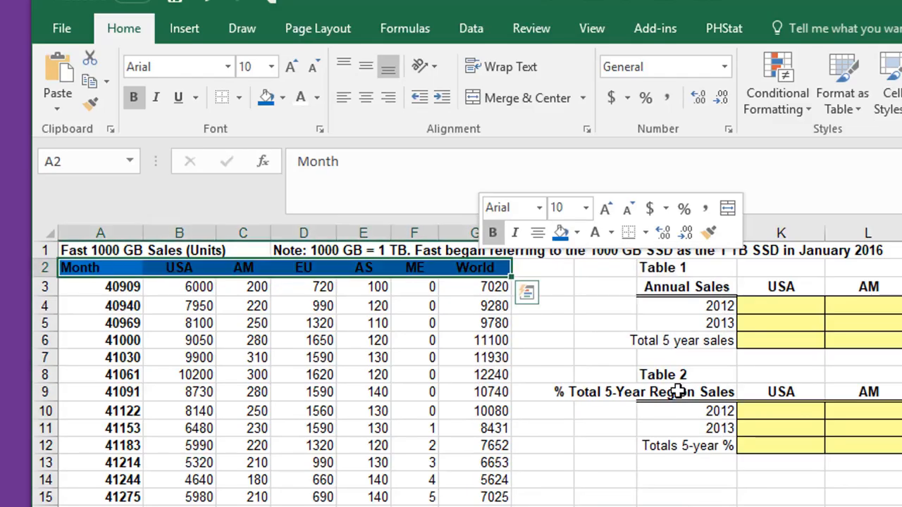
mouse_move(616, 336)
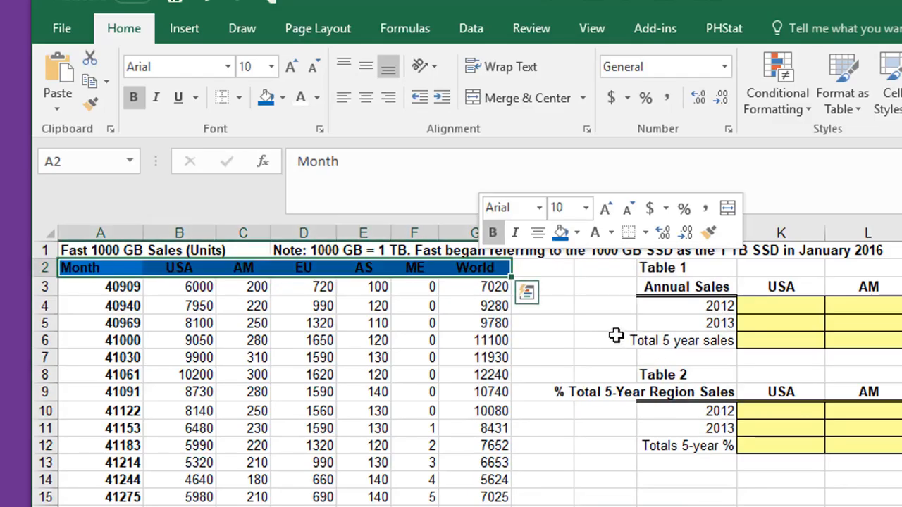
mouse_move(595, 232)
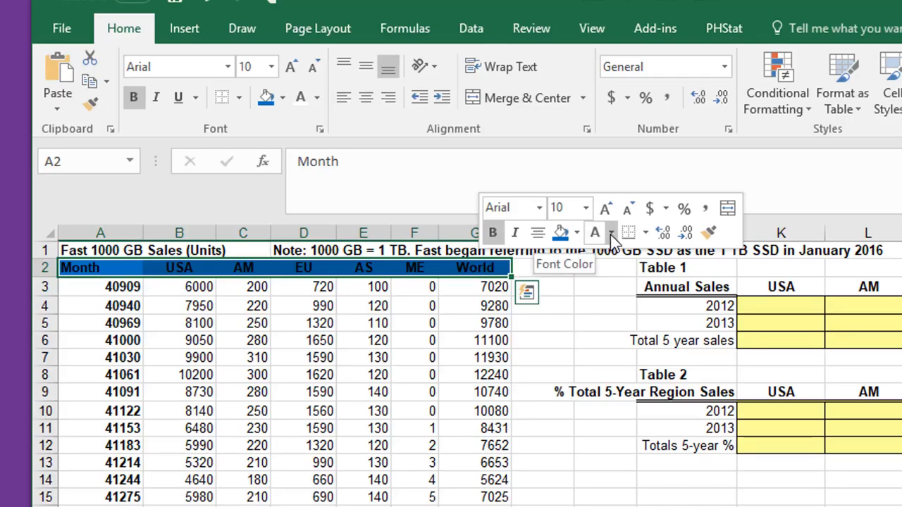
Step: Set the header labels' font color to white
left_click(611, 233)
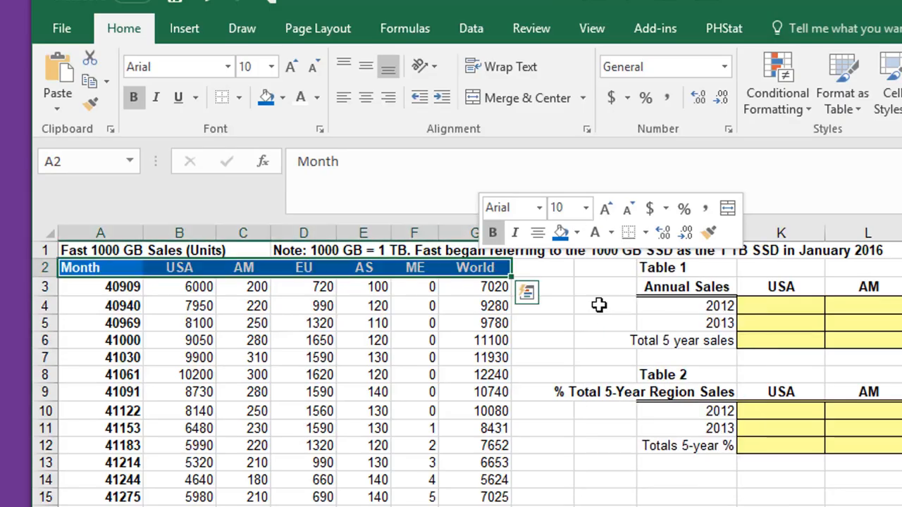
mouse_move(492, 233)
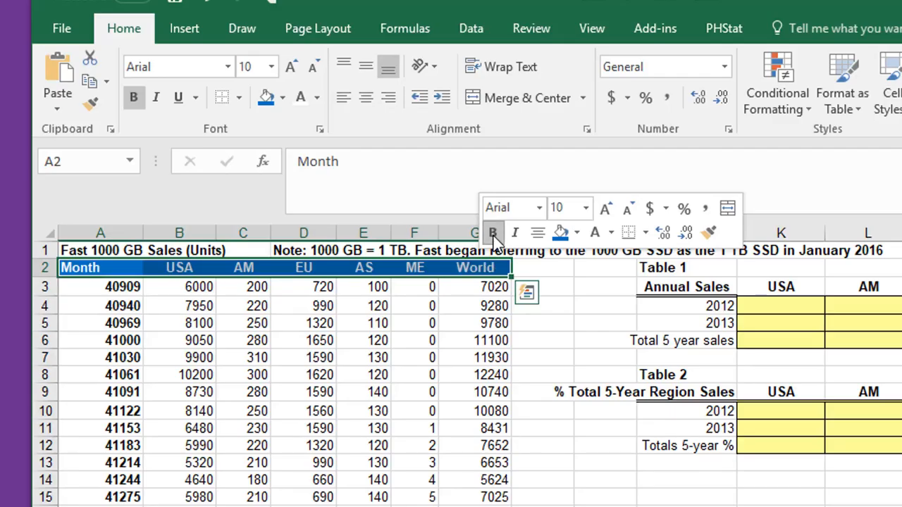
mouse_move(538, 233)
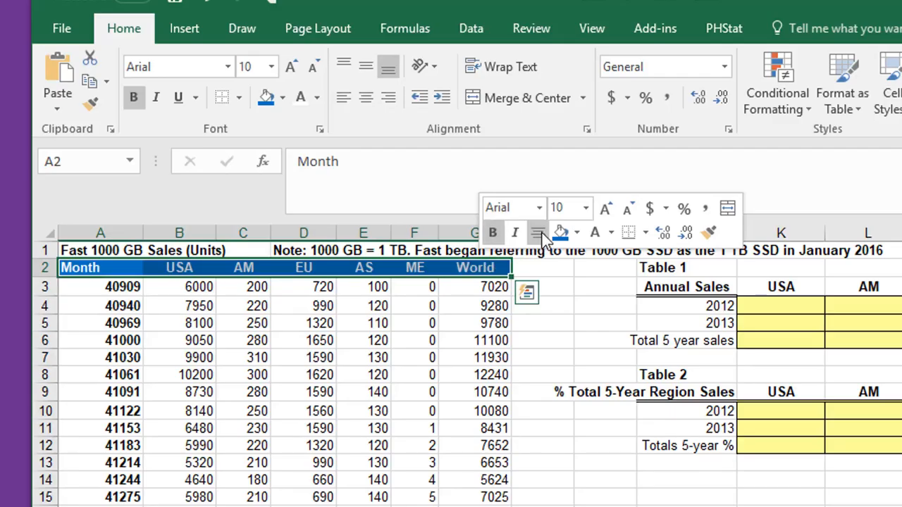
mouse_move(538, 232)
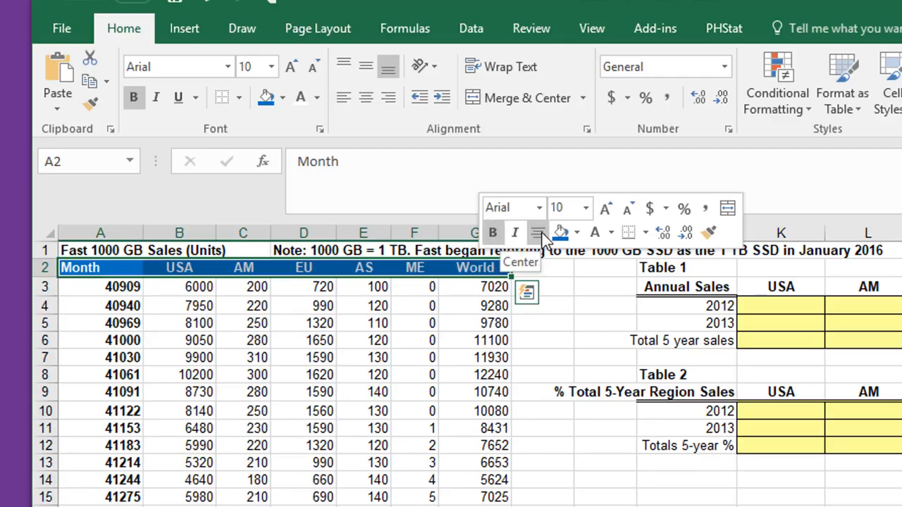